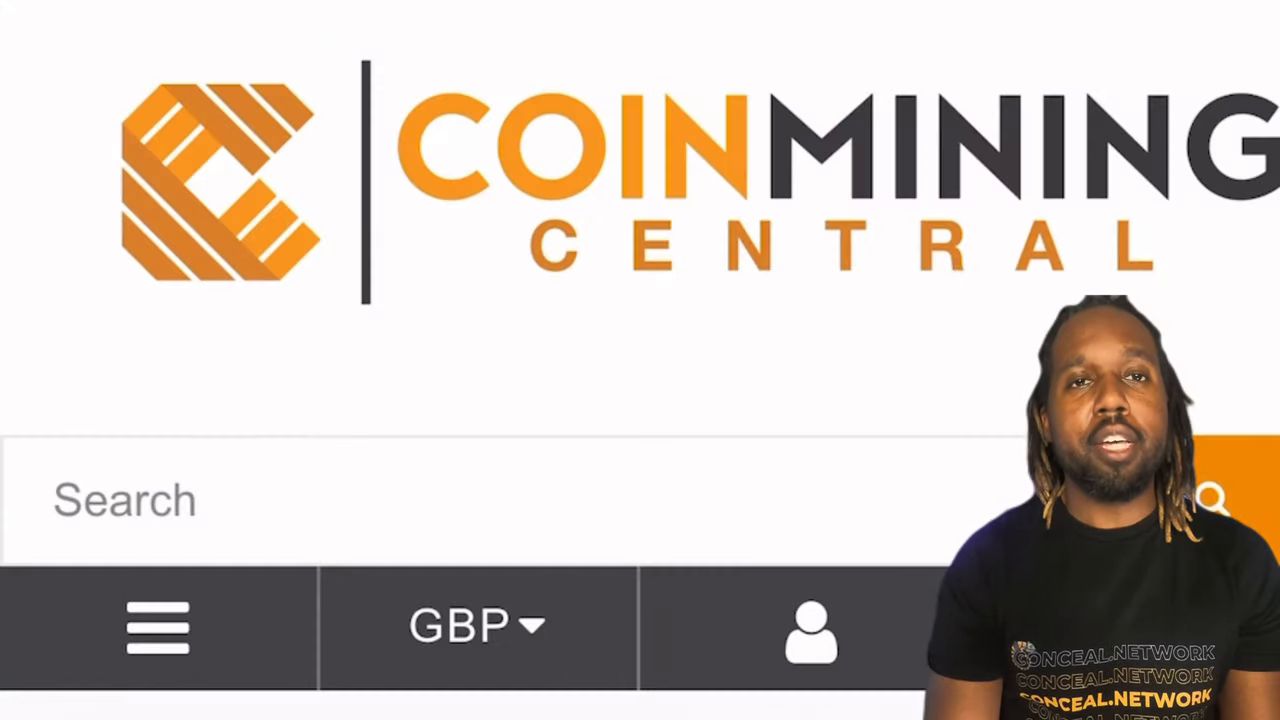
# Scroll the Status page and select pool 3's k1pool URL on port 6282
pyautogui.scroll(-3)
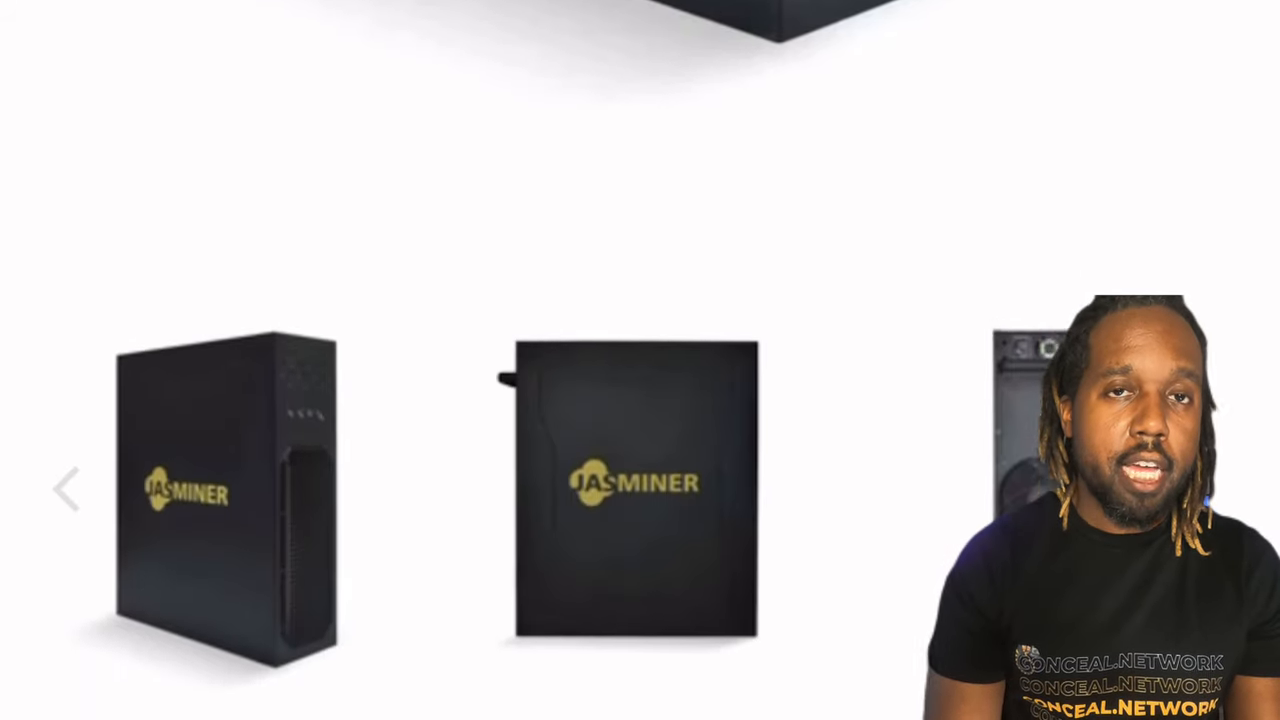
pyautogui.scroll(-3)
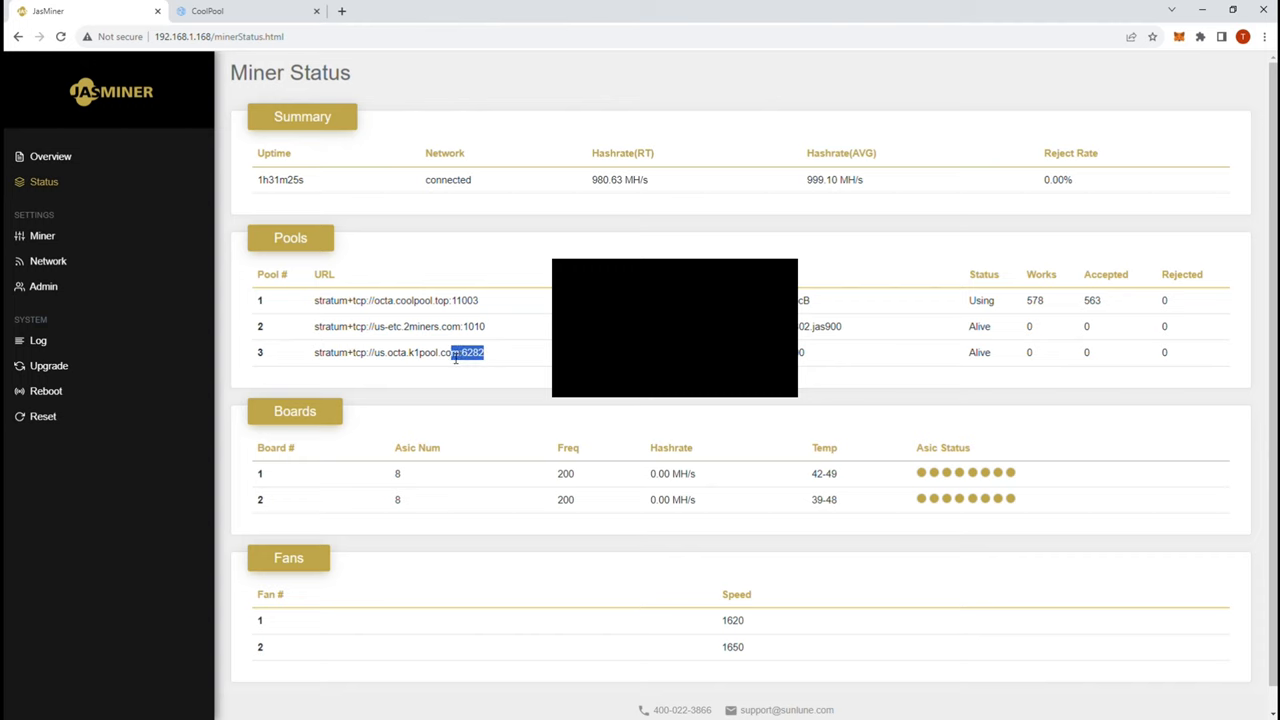
pyautogui.tripleClick(399, 352)
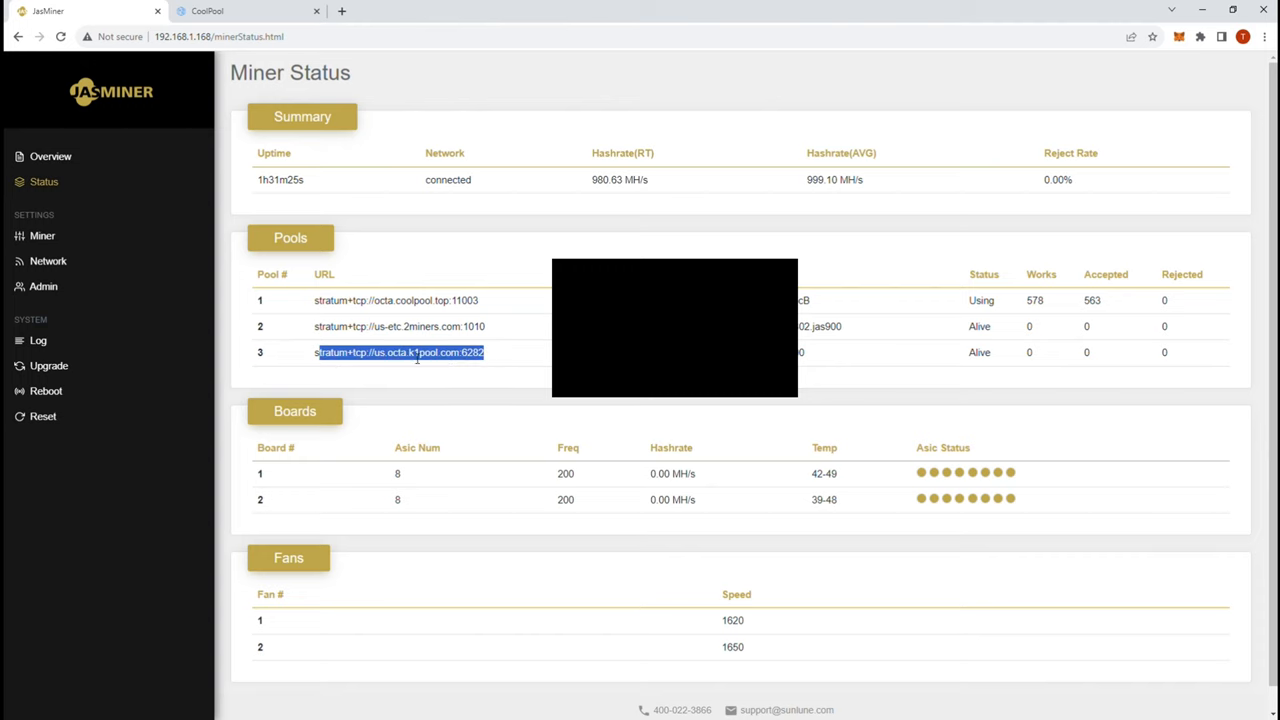
pyautogui.moveTo(477, 315)
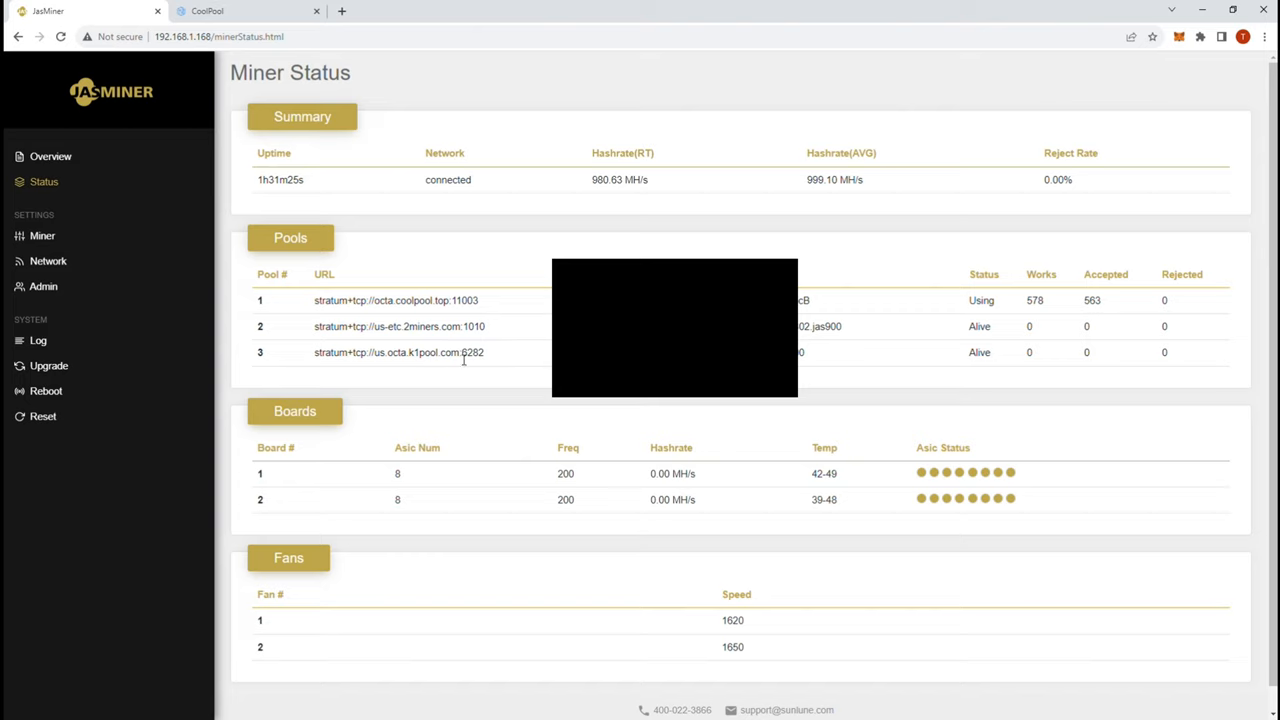
pyautogui.moveTo(480, 444)
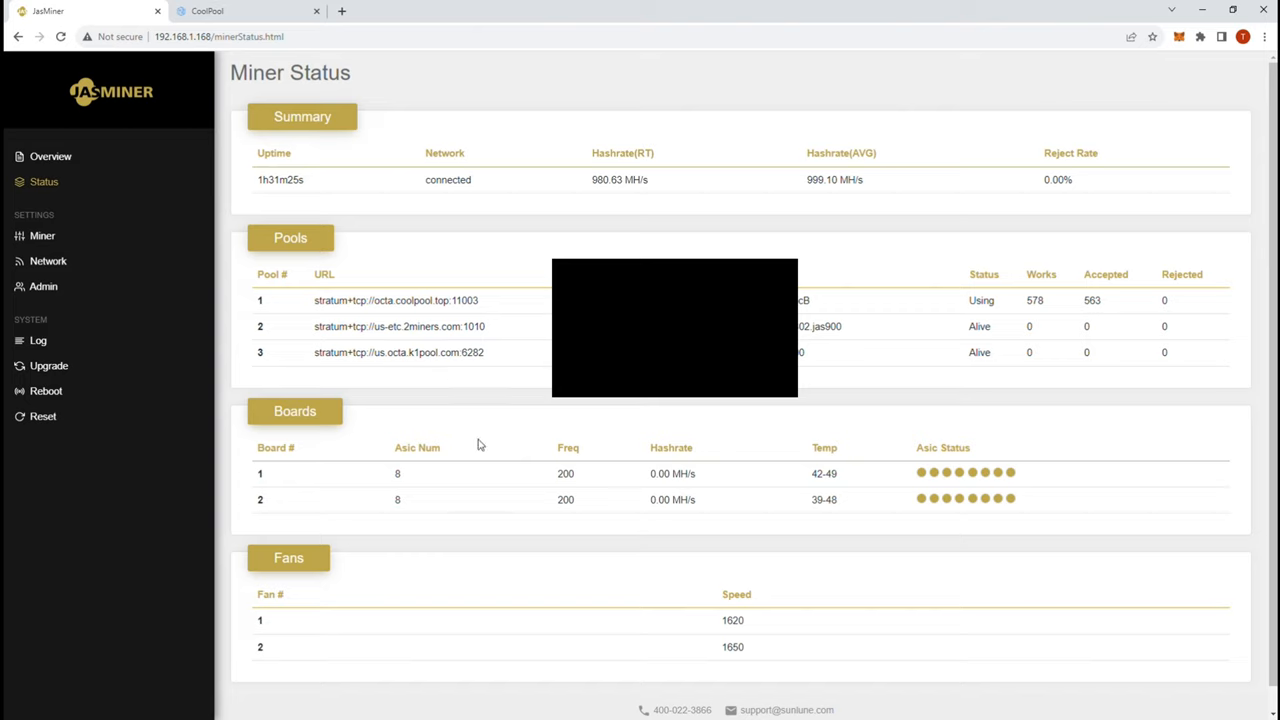
pyautogui.moveTo(66, 181)
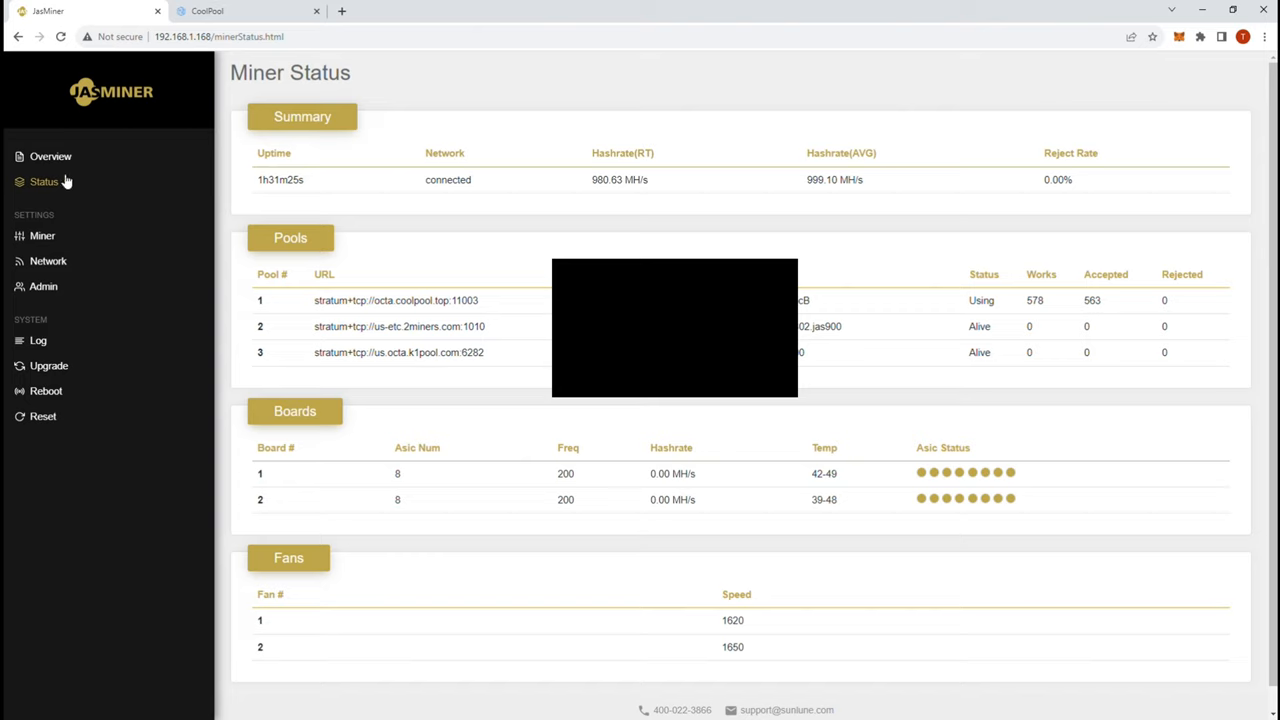
pyautogui.moveTo(42, 236)
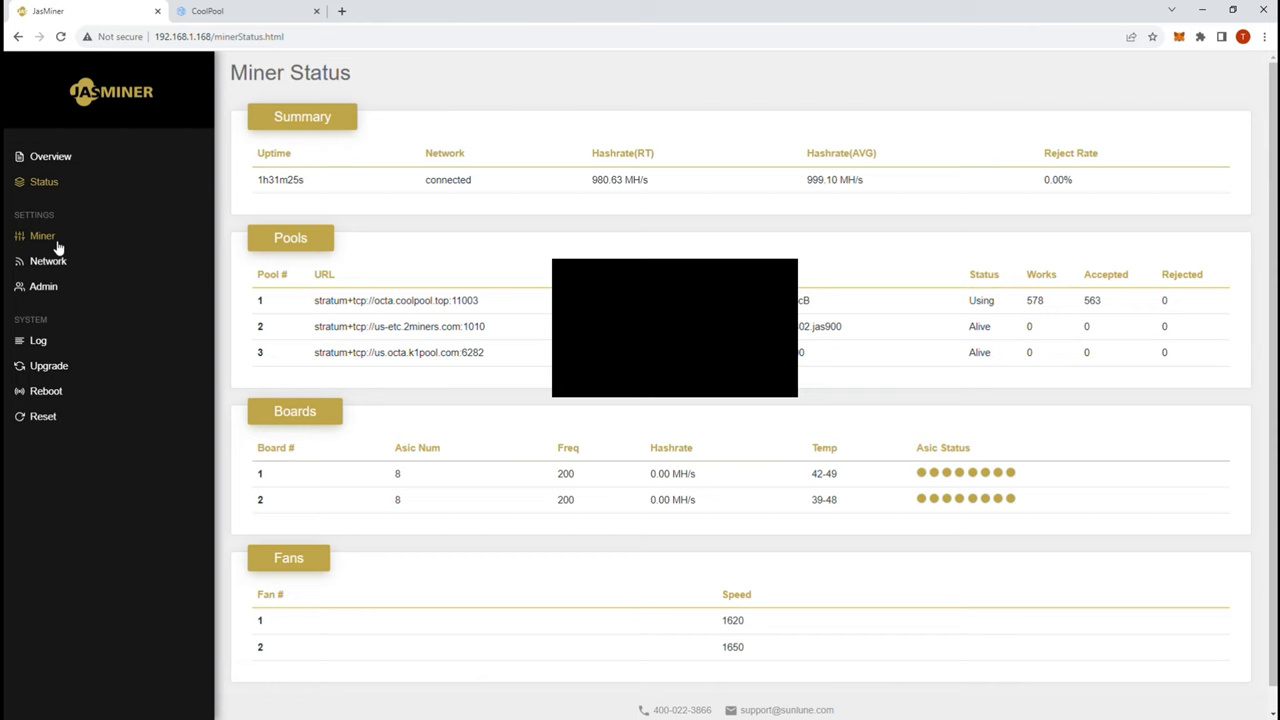
# Inspect the Miner page's Coin Select and Pool 1 URL, then switch to the CoolPool Octa tab
pyautogui.click(42, 235)
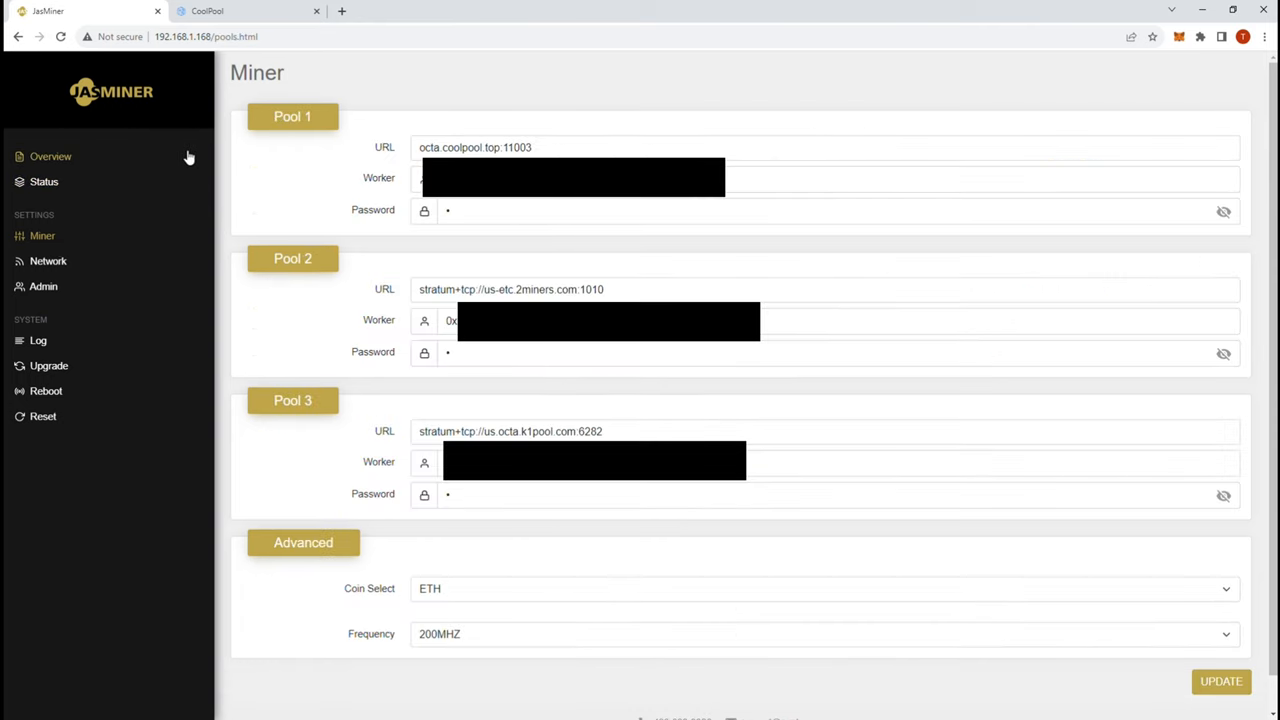
pyautogui.moveTo(485, 203)
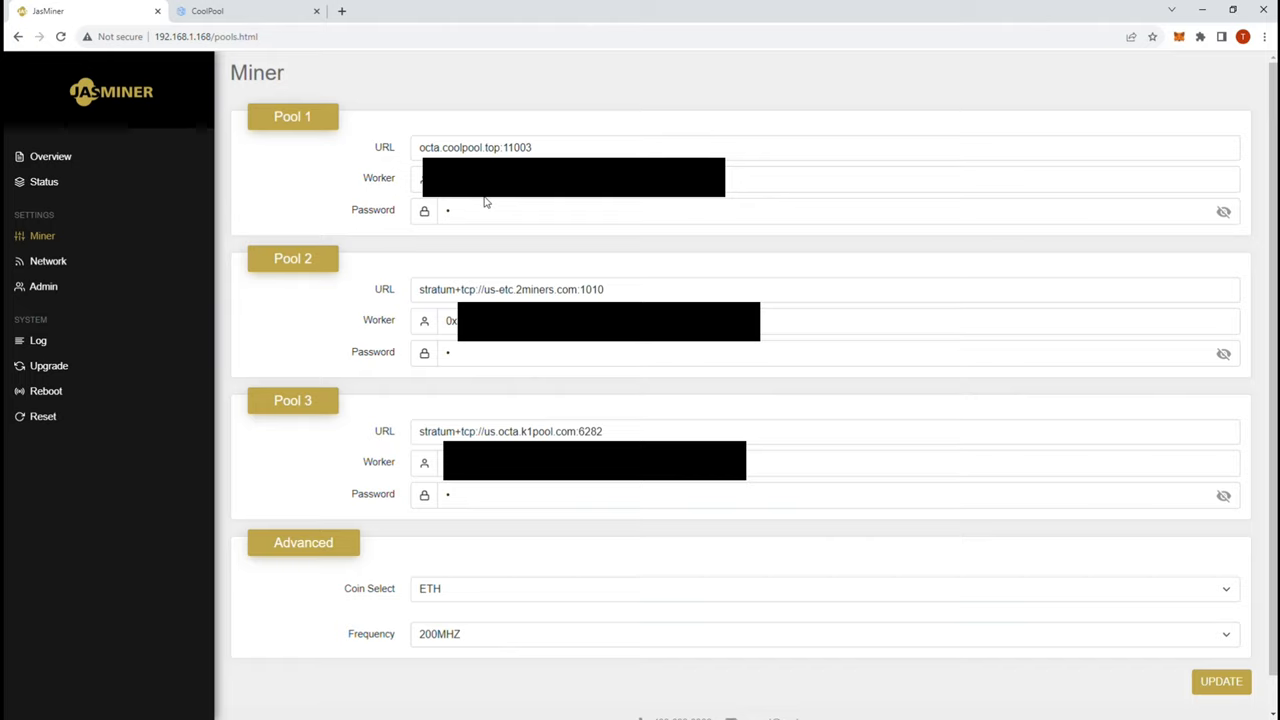
pyautogui.moveTo(558, 200)
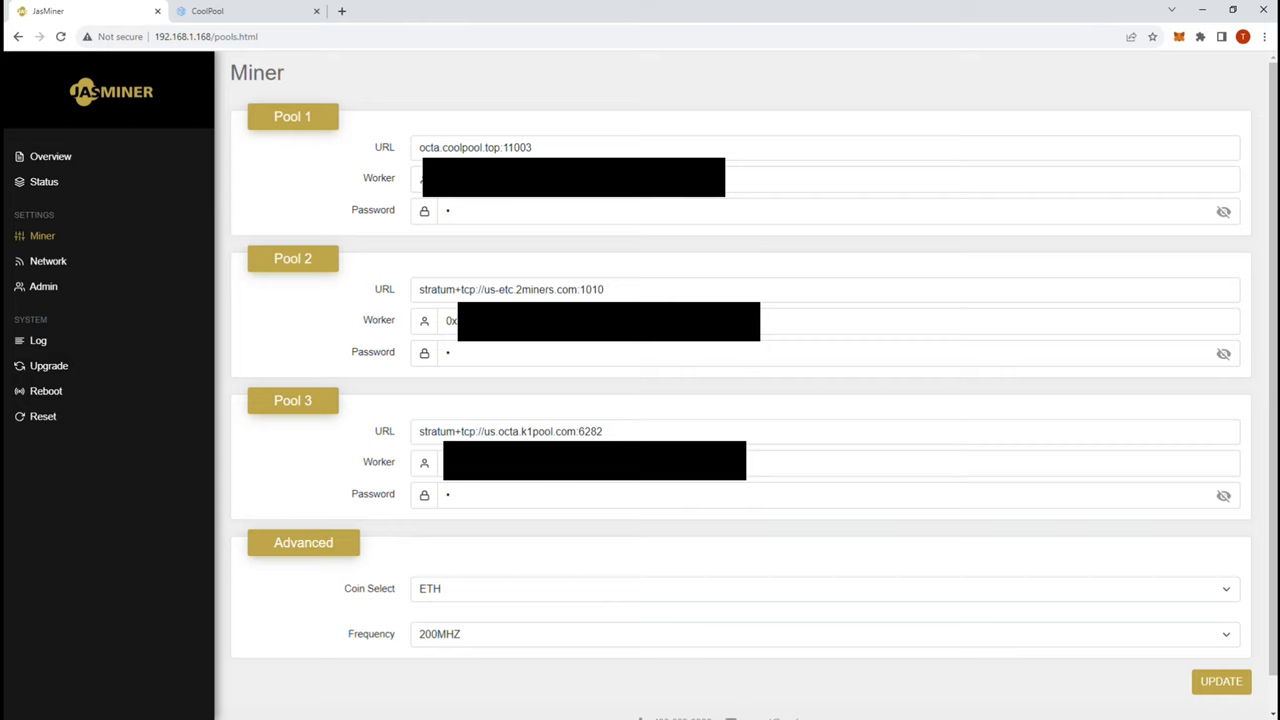
pyautogui.moveTo(414, 613)
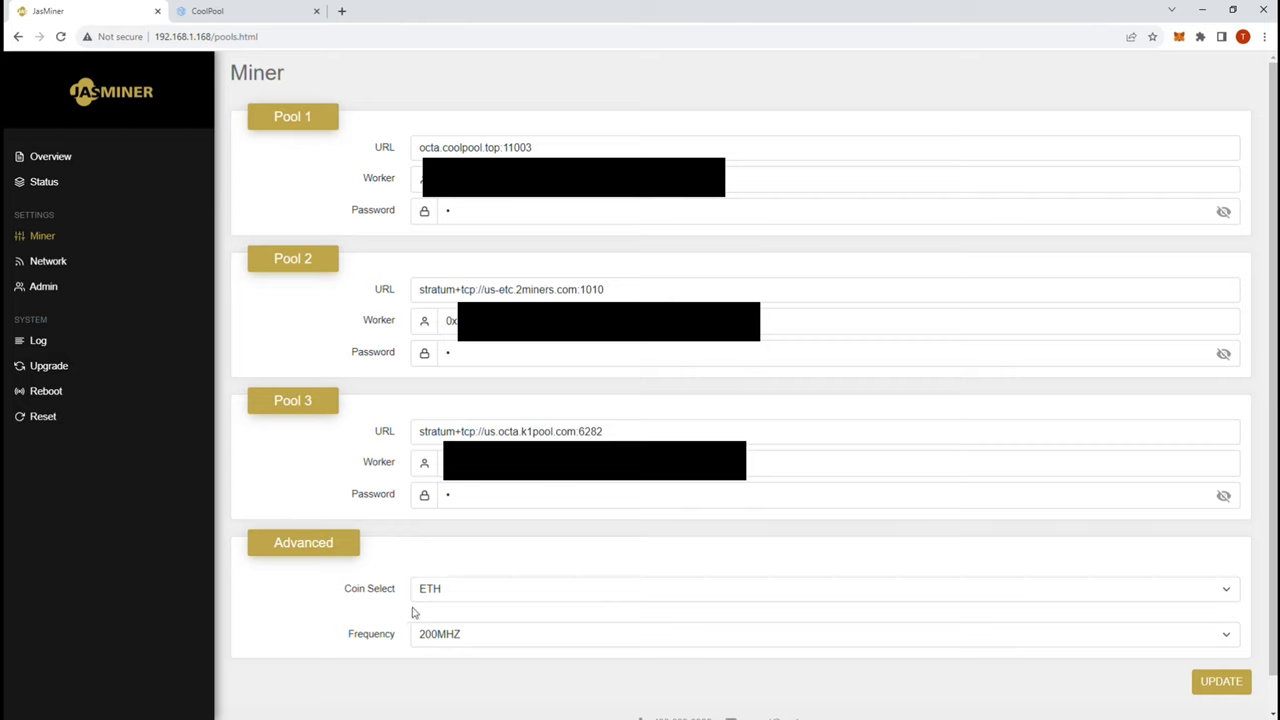
pyautogui.moveTo(478, 610)
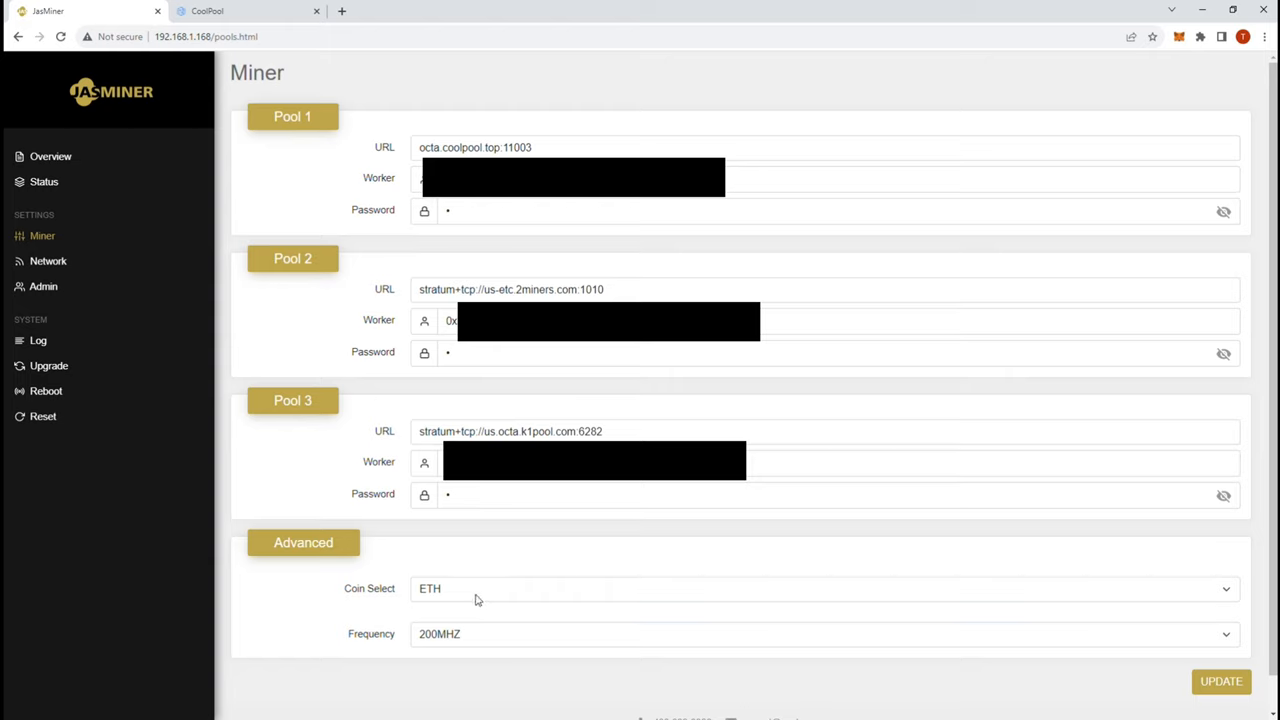
pyautogui.click(824, 588)
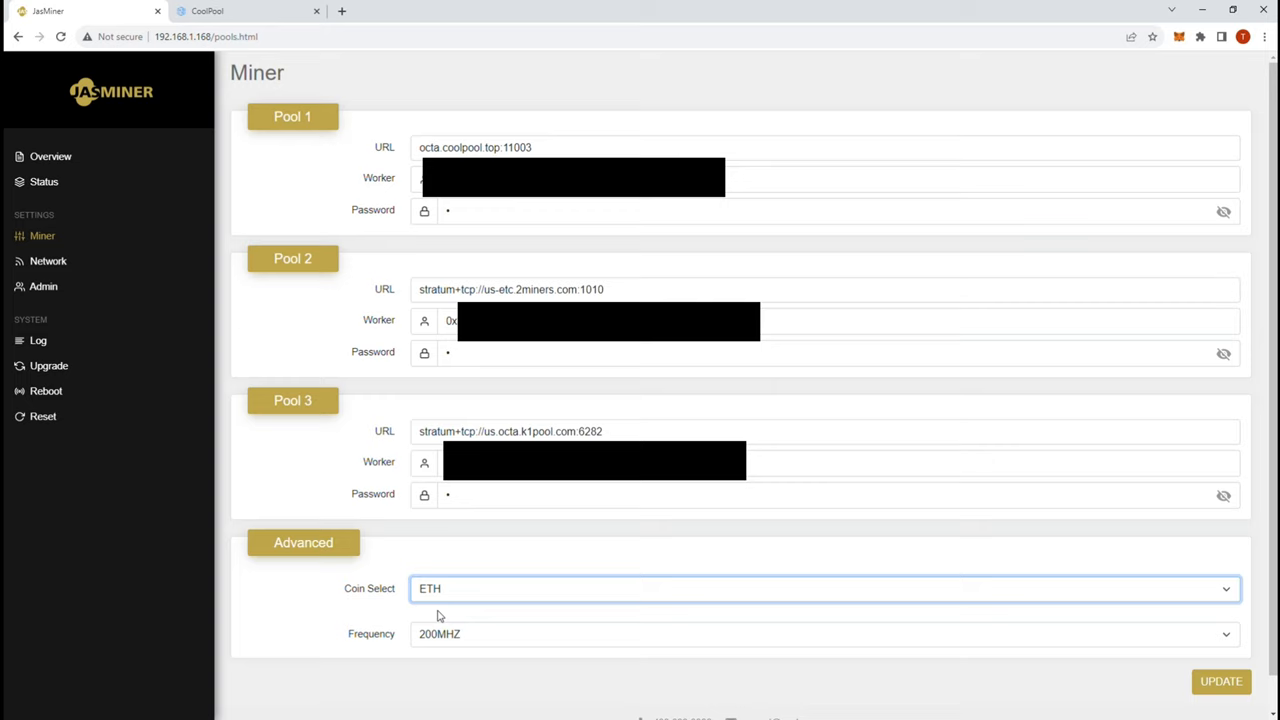
pyautogui.moveTo(444, 611)
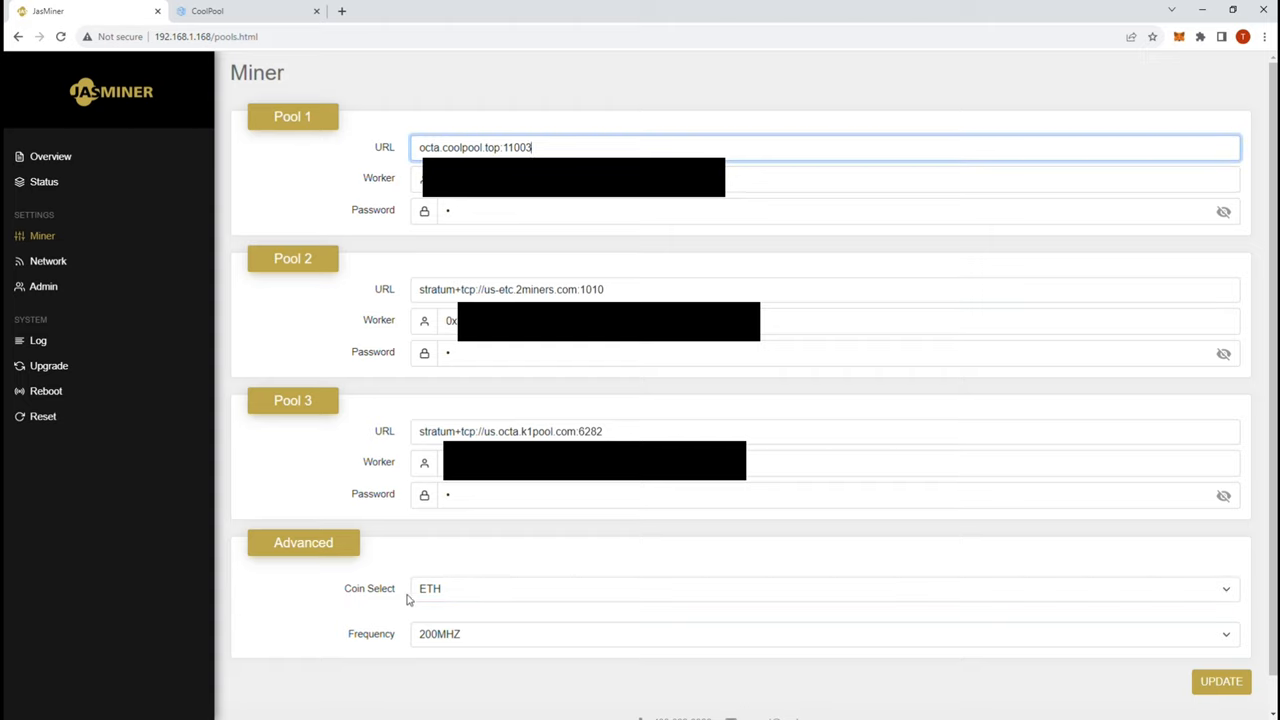
pyautogui.click(824, 633)
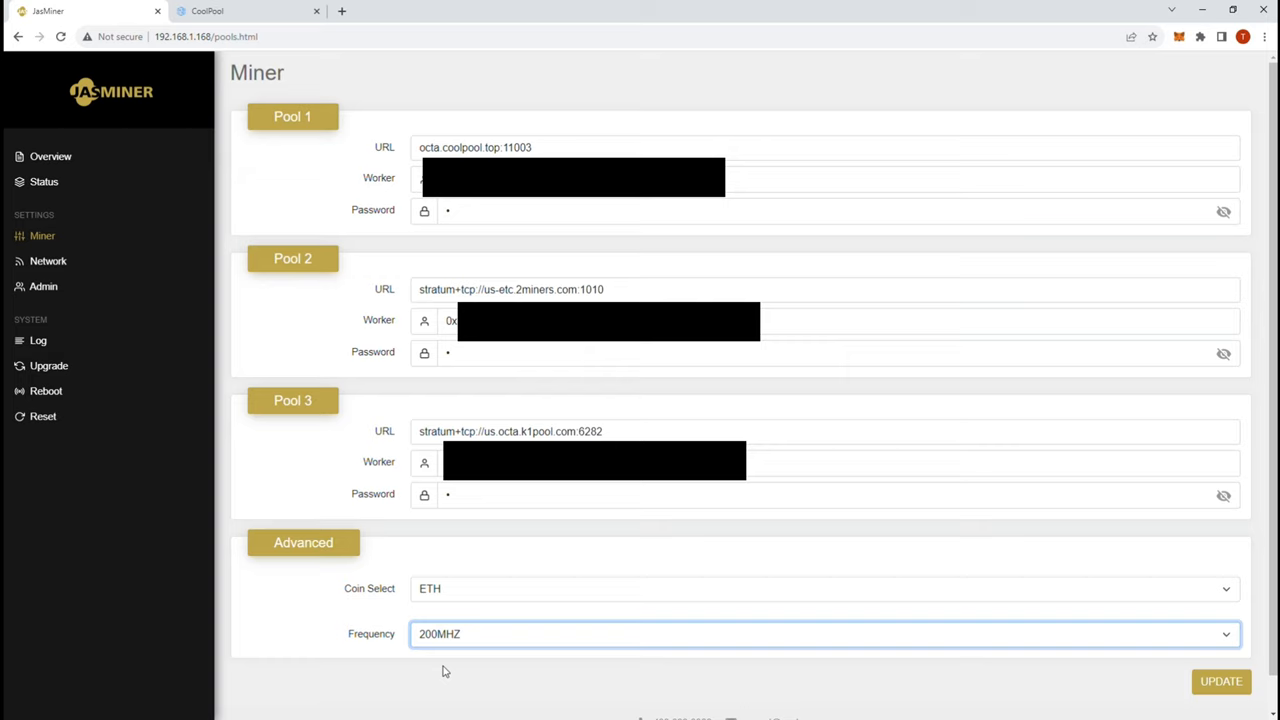
pyautogui.moveTo(350, 624)
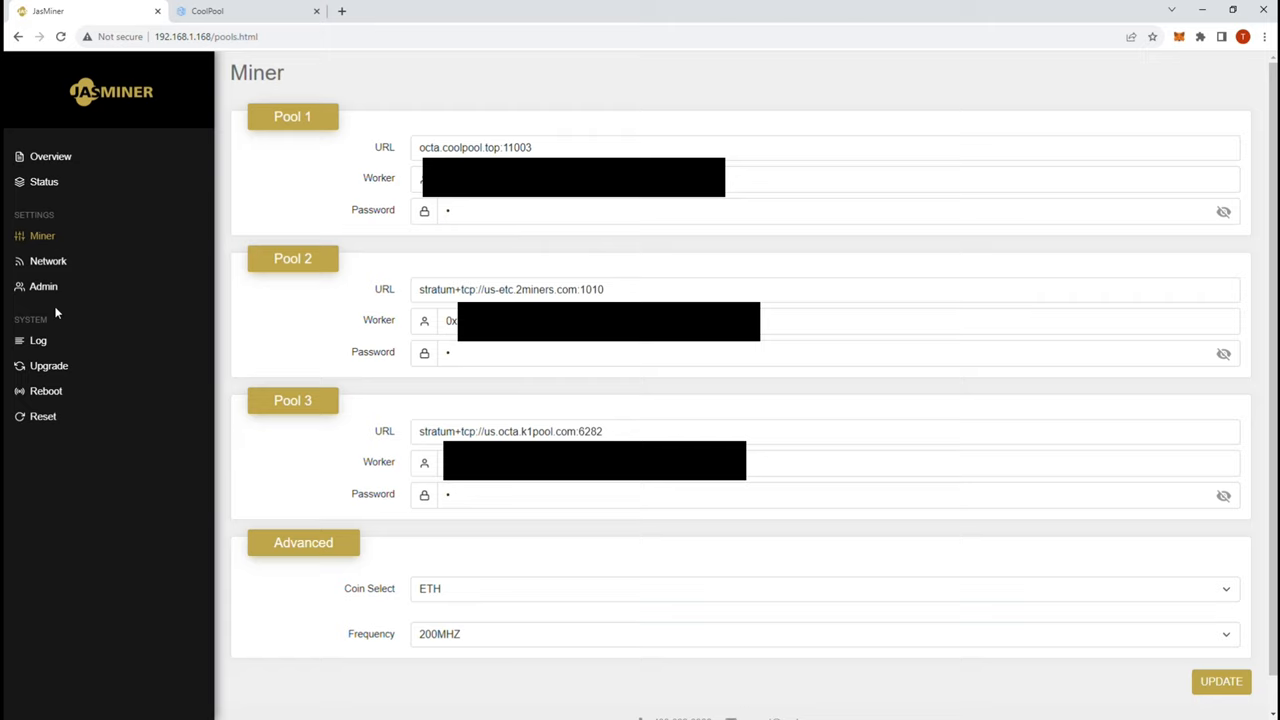
pyautogui.moveTo(38, 340)
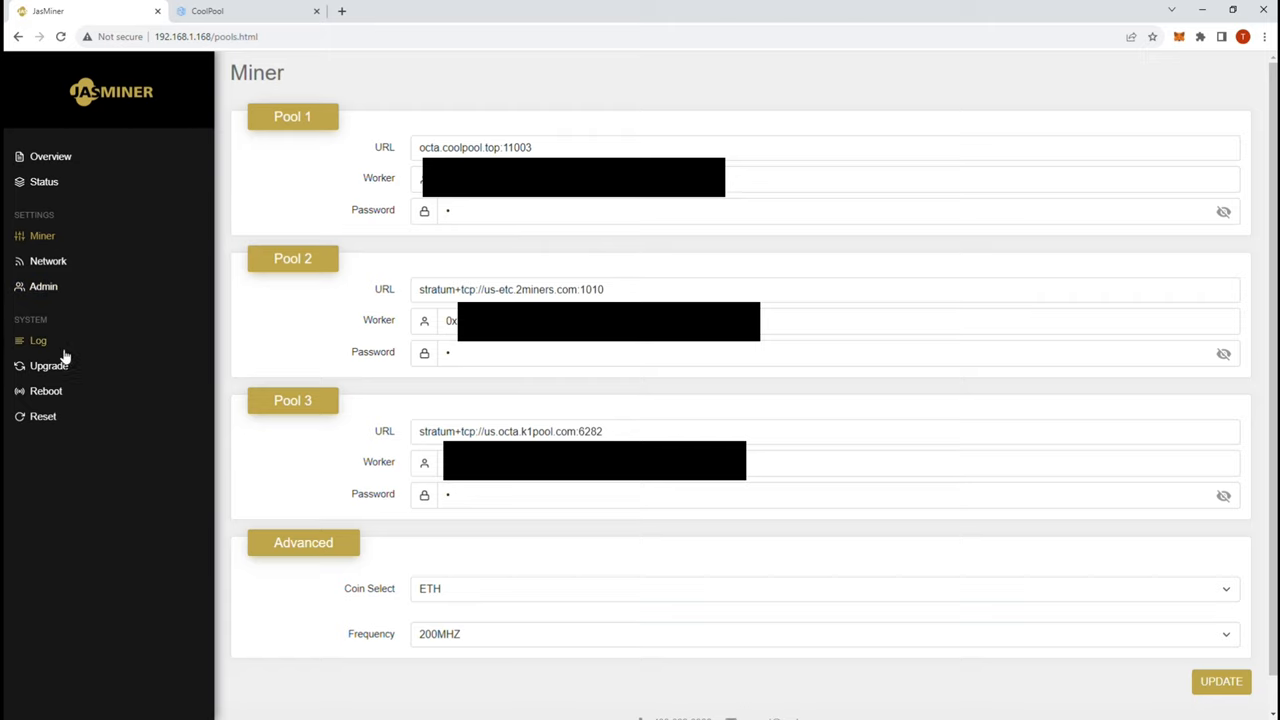
pyautogui.moveTo(44, 182)
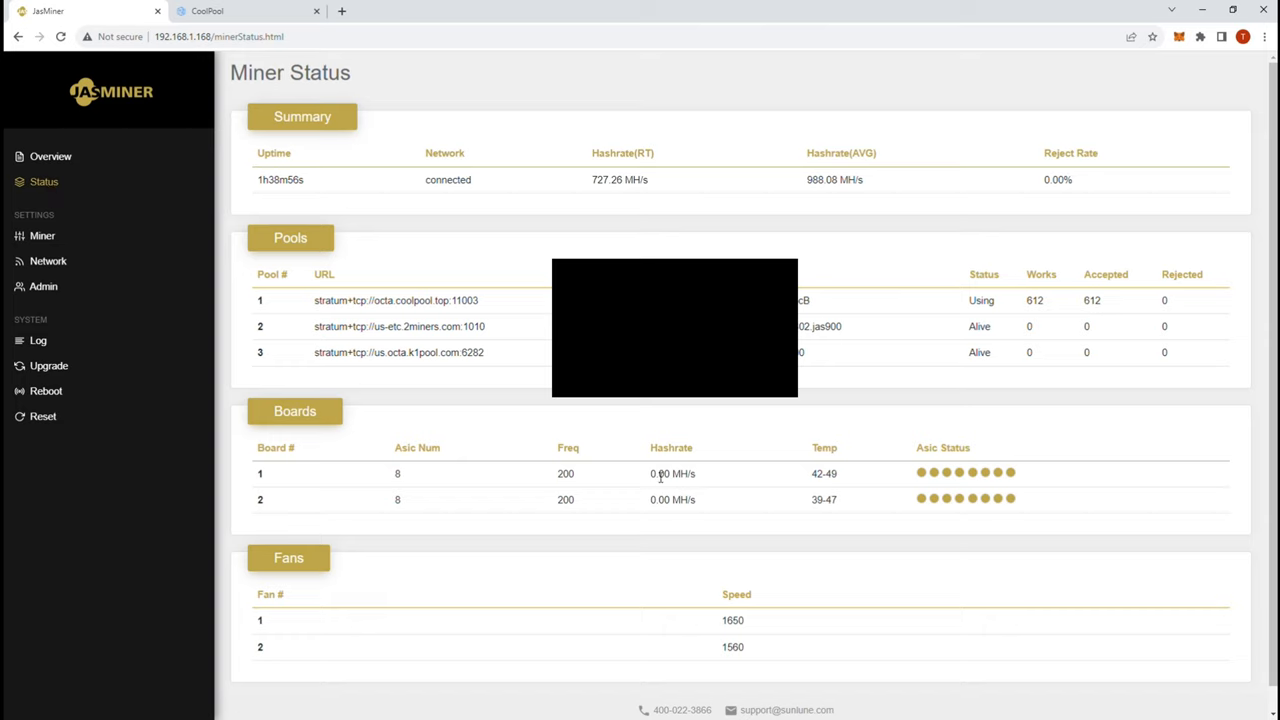
pyautogui.click(248, 11)
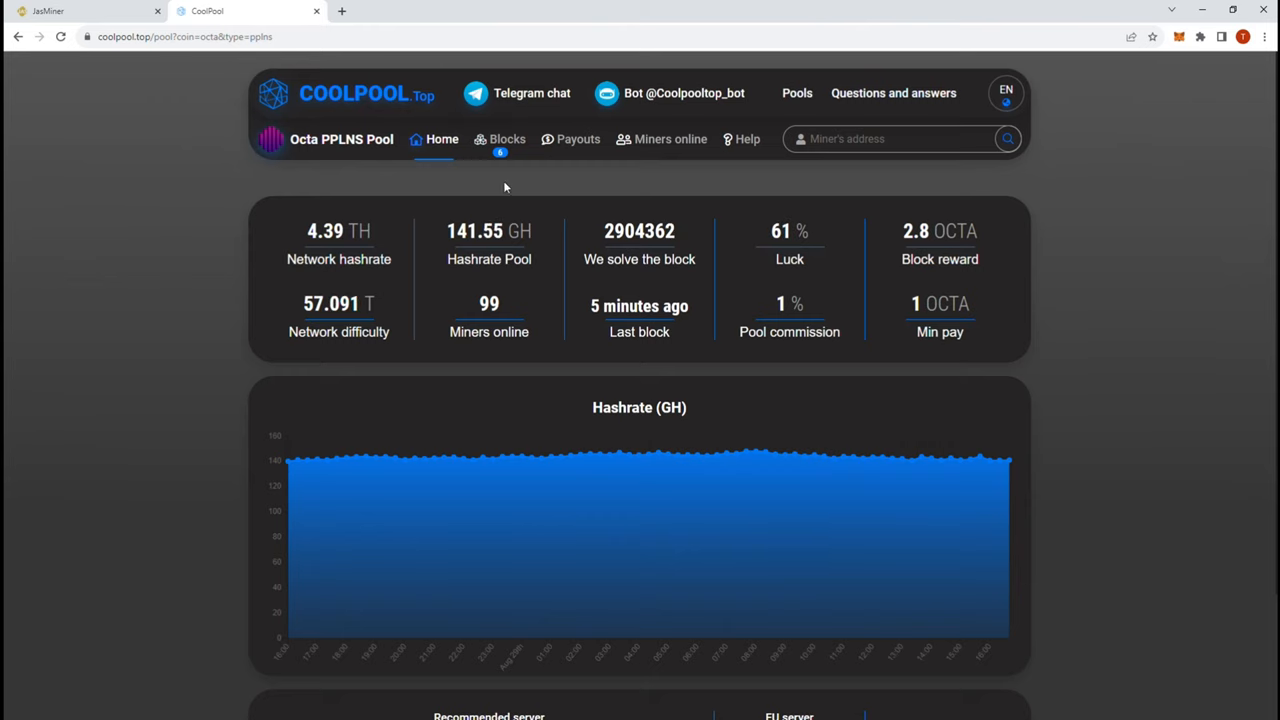
pyautogui.moveTo(247, 57)
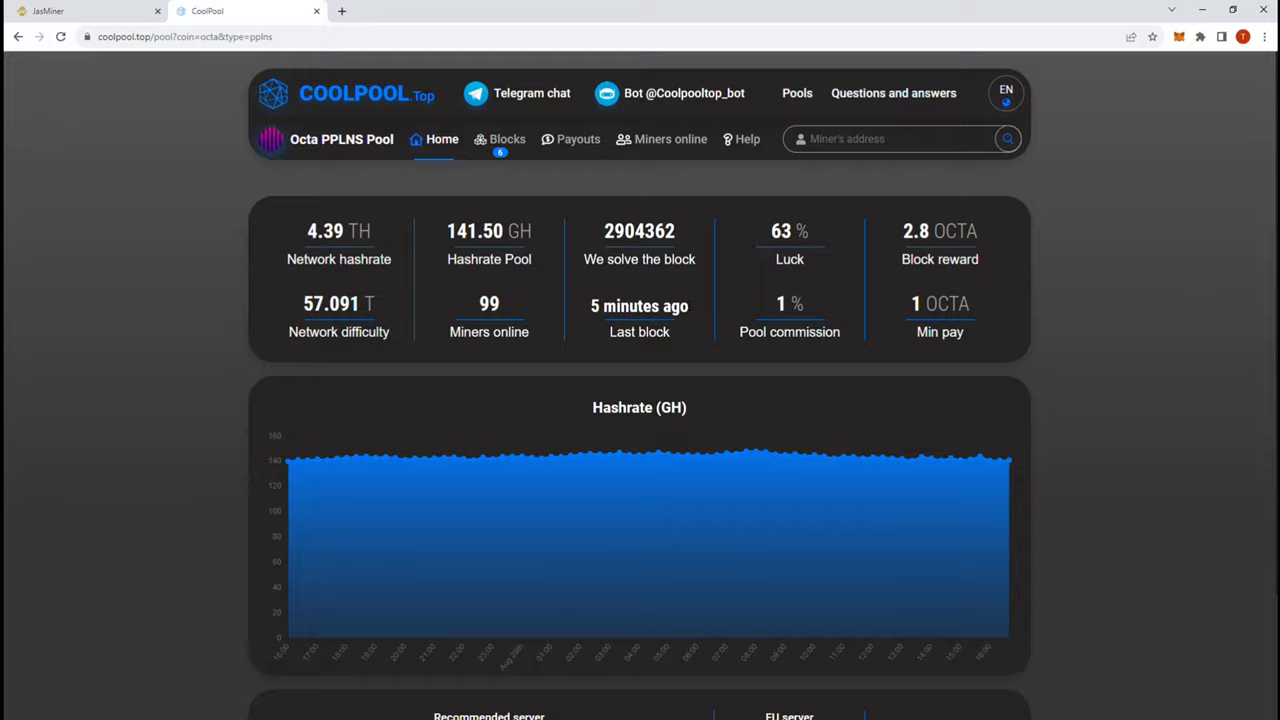
pyautogui.scroll(-3)
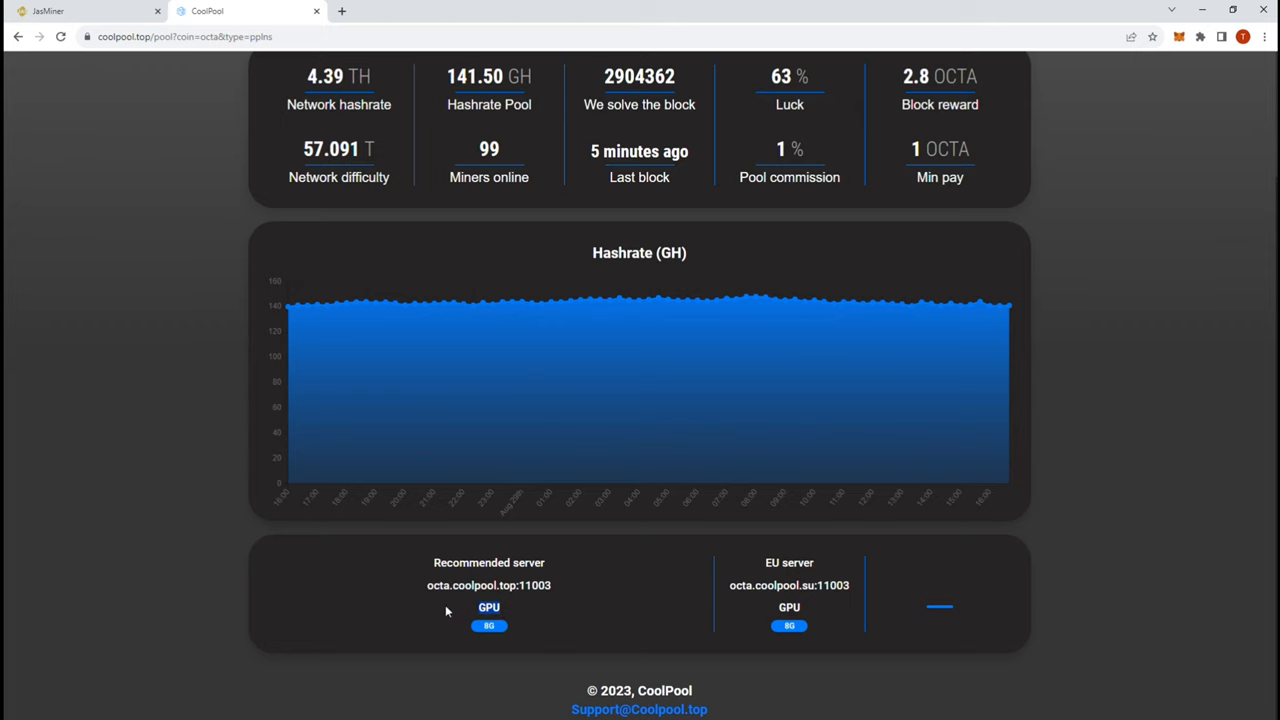
pyautogui.scroll(3)
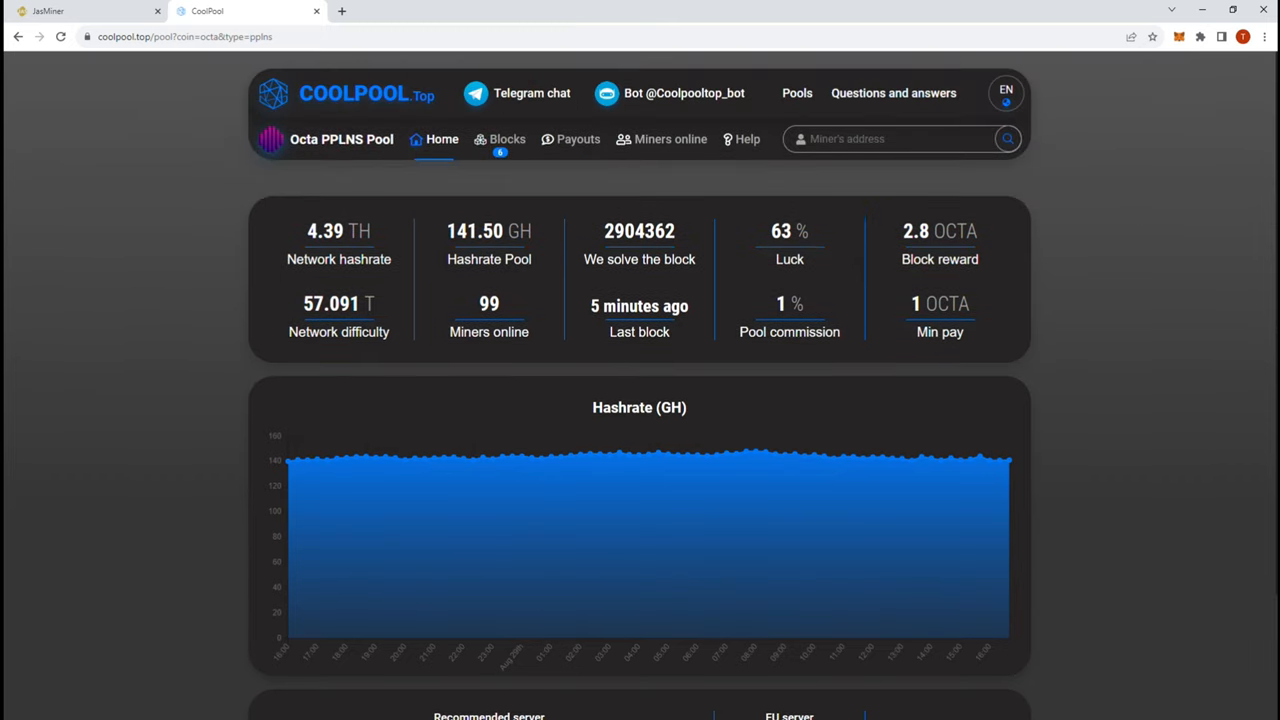
pyautogui.moveTo(670, 139)
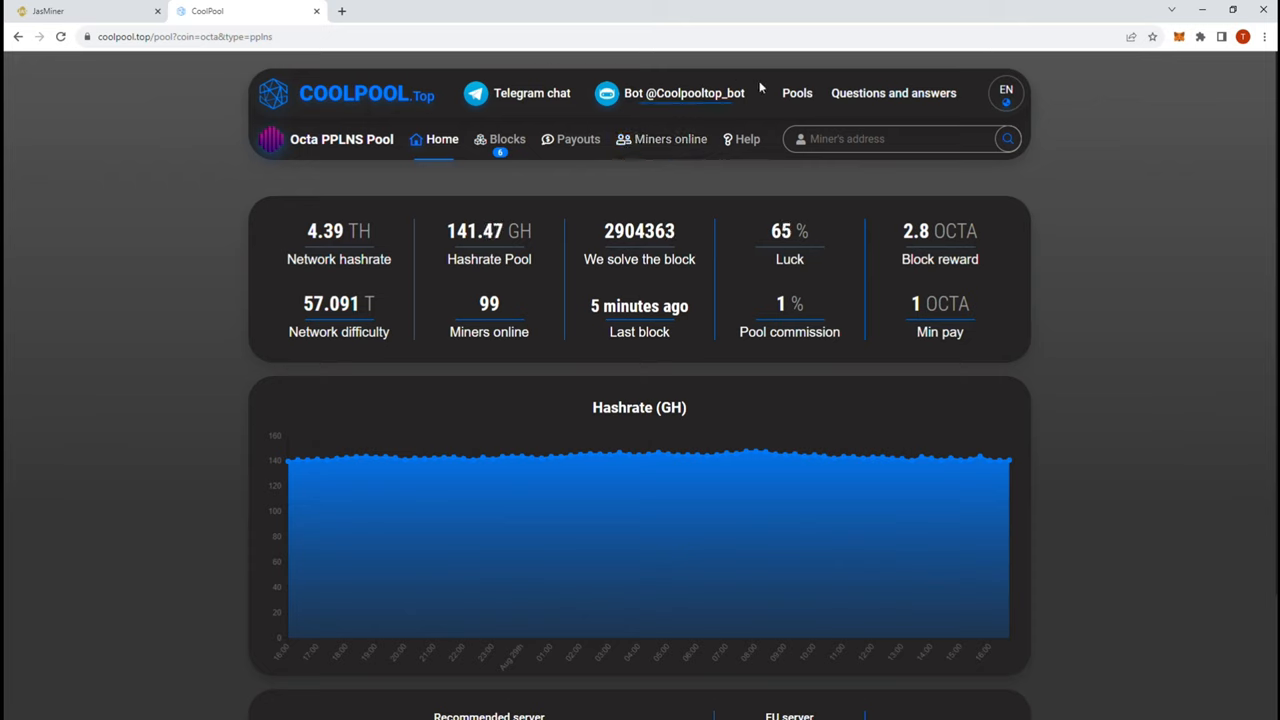
pyautogui.moveTo(1062, 100)
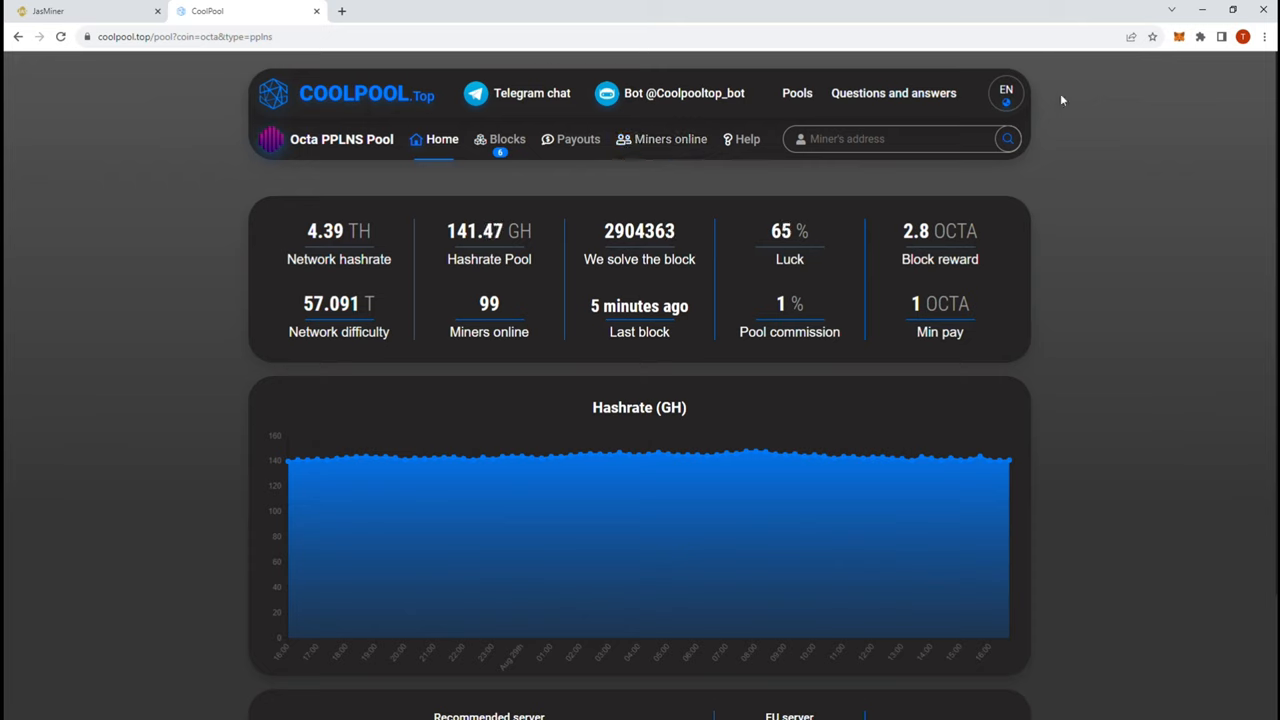
pyautogui.moveTo(998, 125)
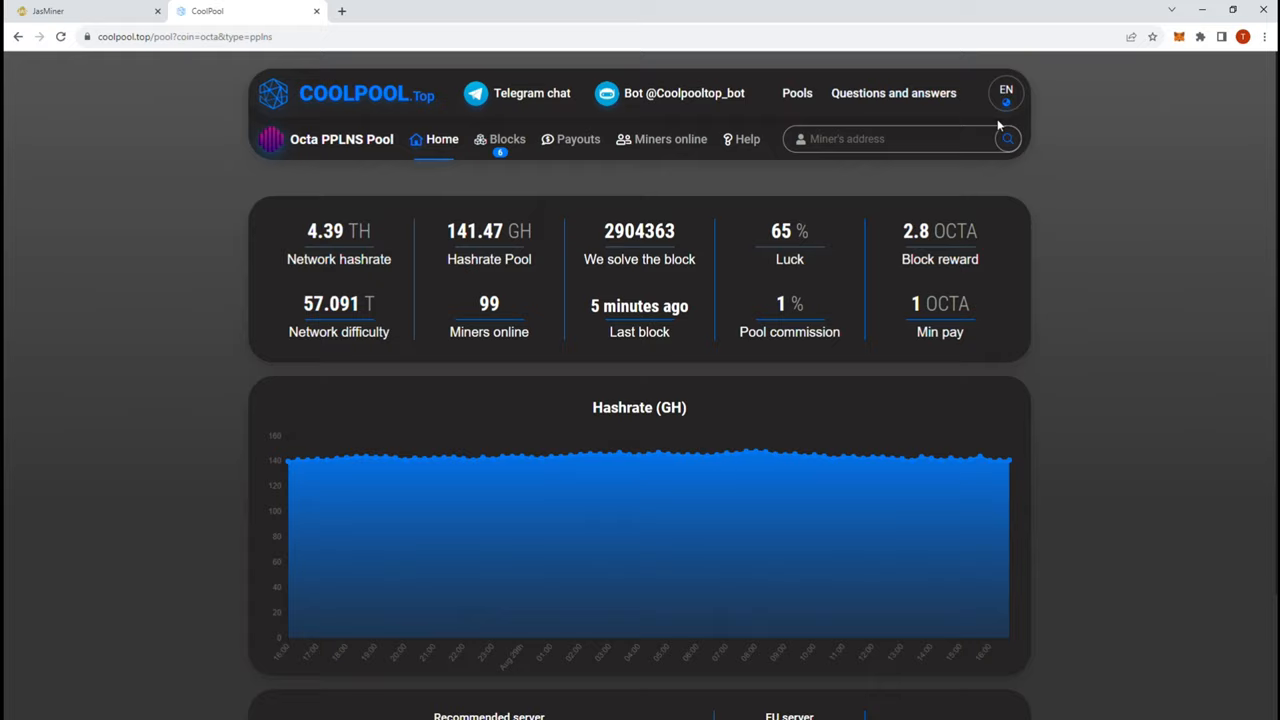
pyautogui.moveTo(1143, 88)
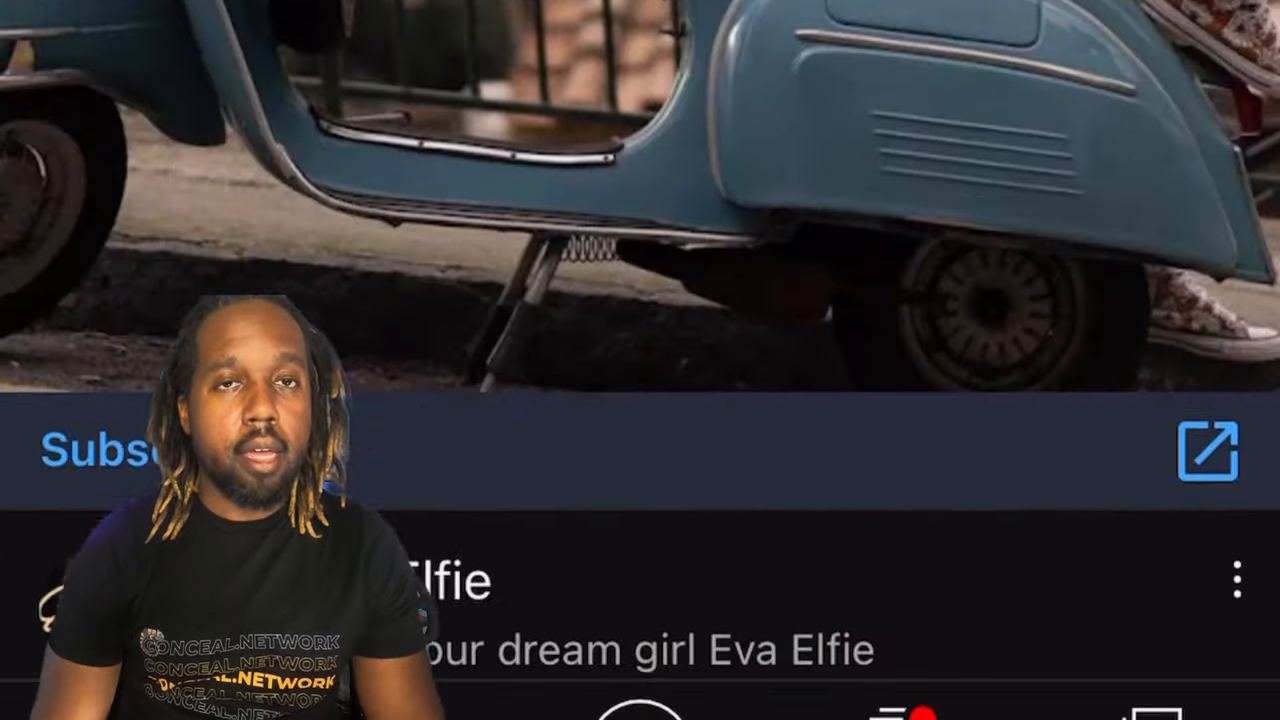
pyautogui.scroll(3)
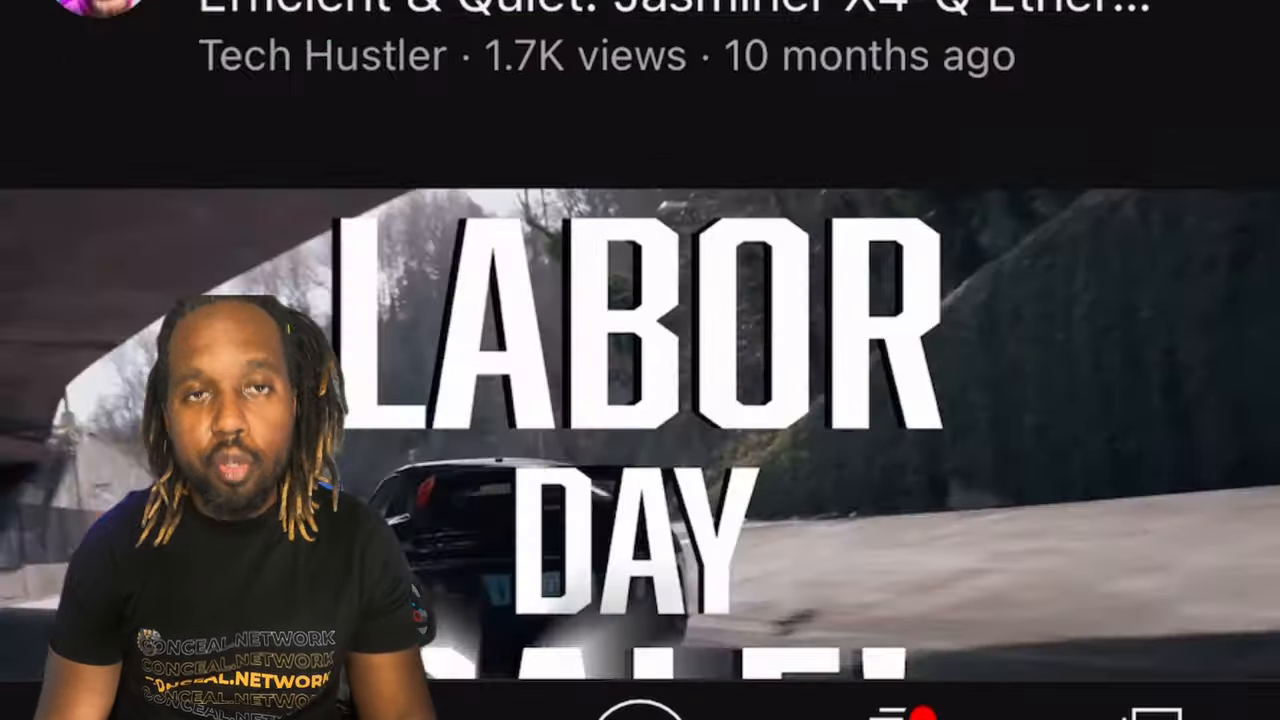